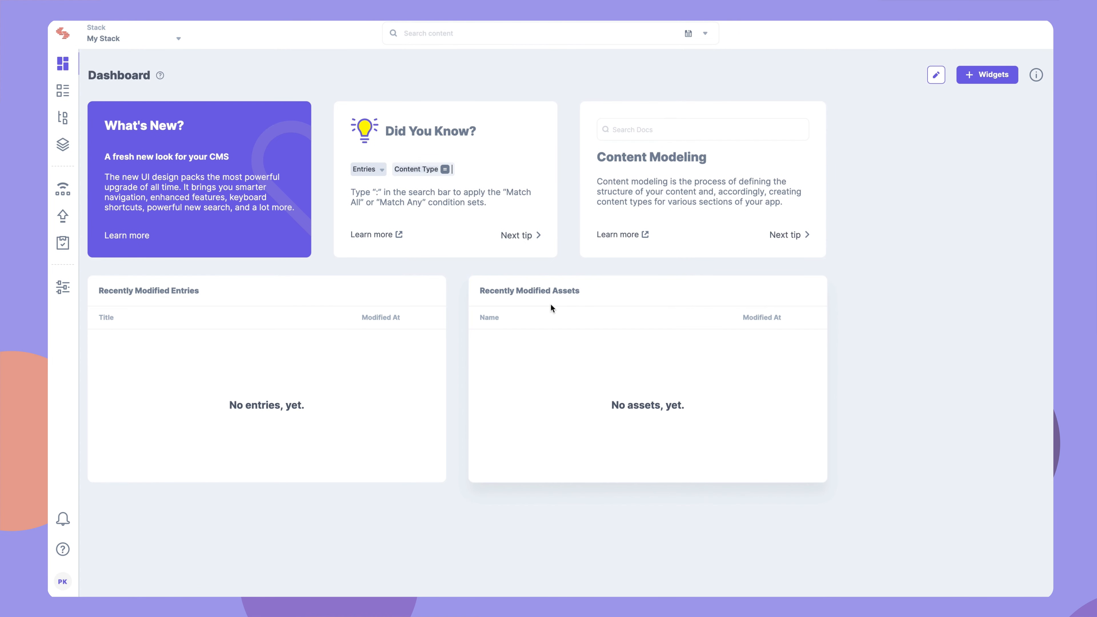
pyautogui.moveTo(62, 288)
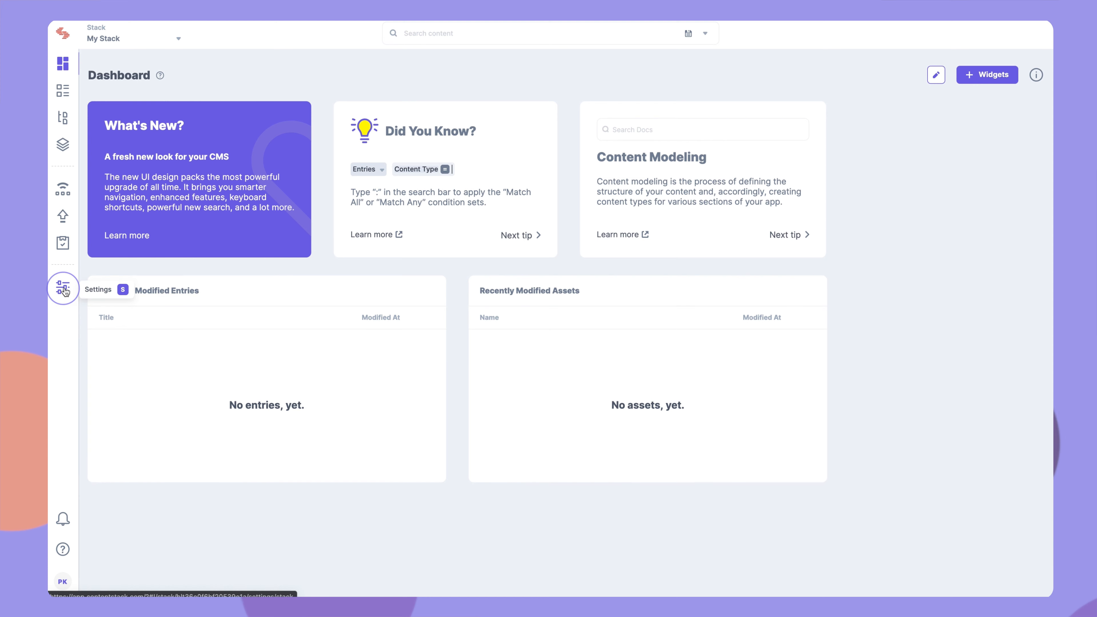
# Go to the stack settings' Tokens page, which lists no delivery tokens yet.
pyautogui.click(62, 289)
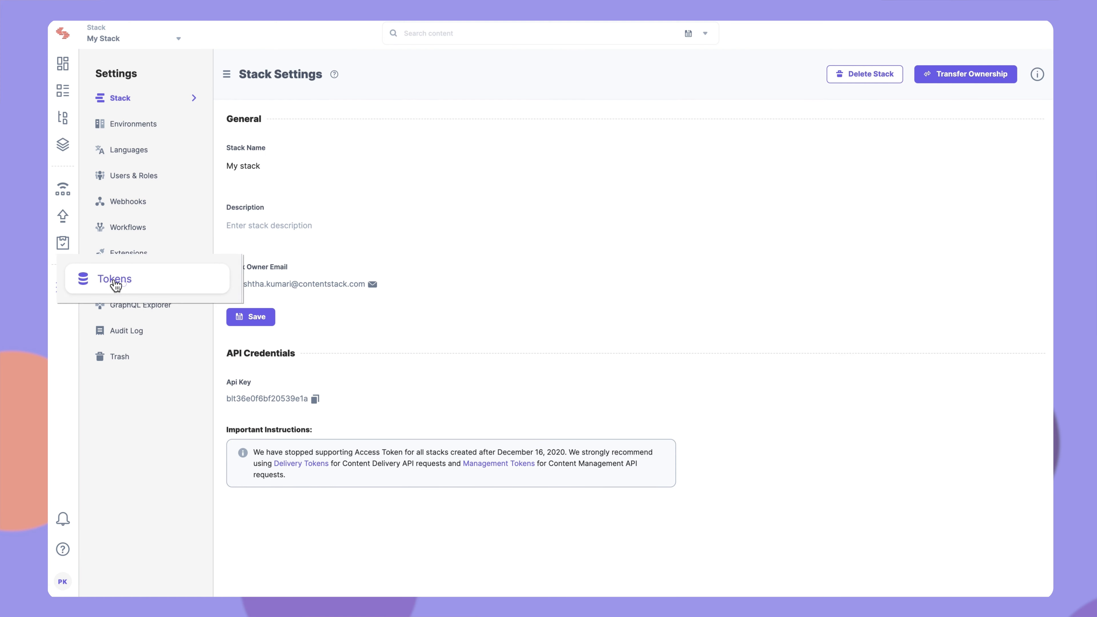
pyautogui.click(115, 279)
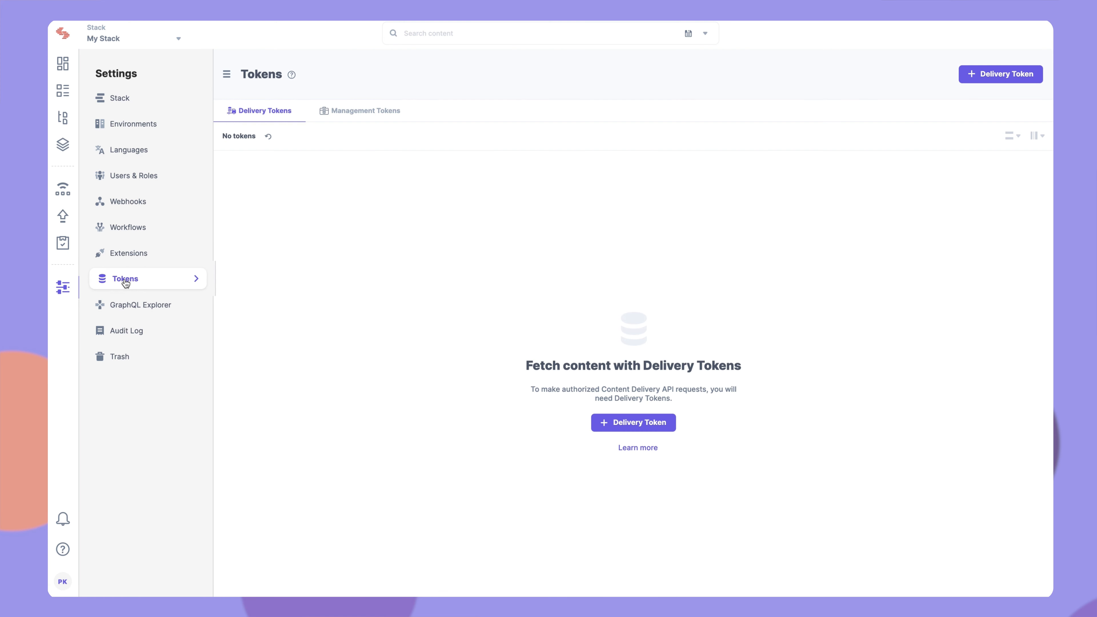
pyautogui.moveTo(633, 421)
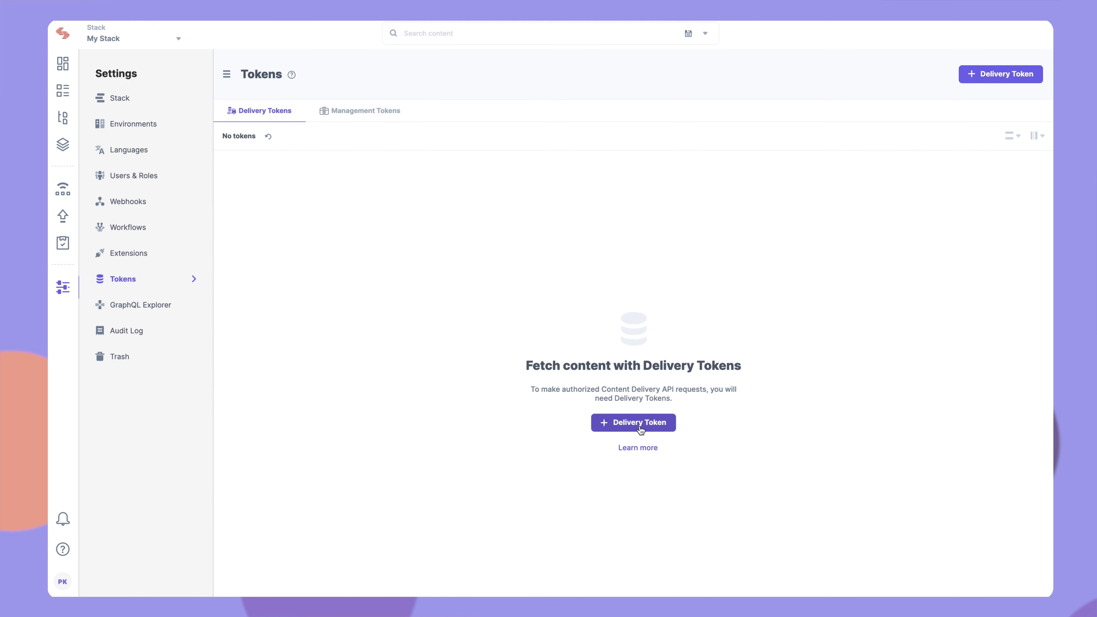
# Start a delivery token 'Production Token', described 'This token is for the production environment', scoped to production.
pyautogui.click(633, 422)
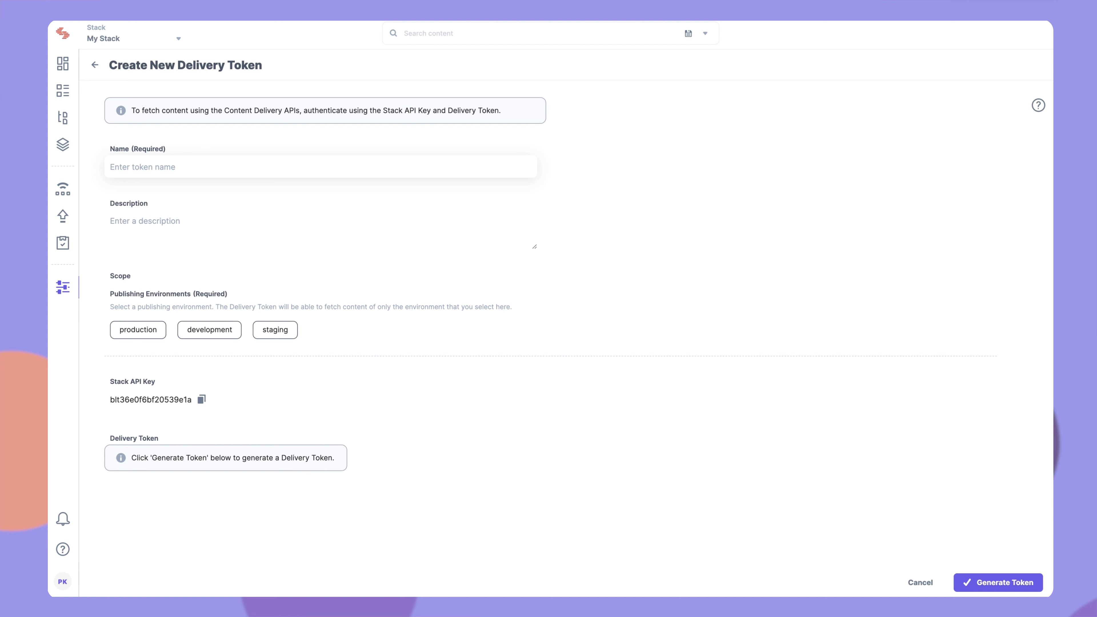
pyautogui.write('Production Token')
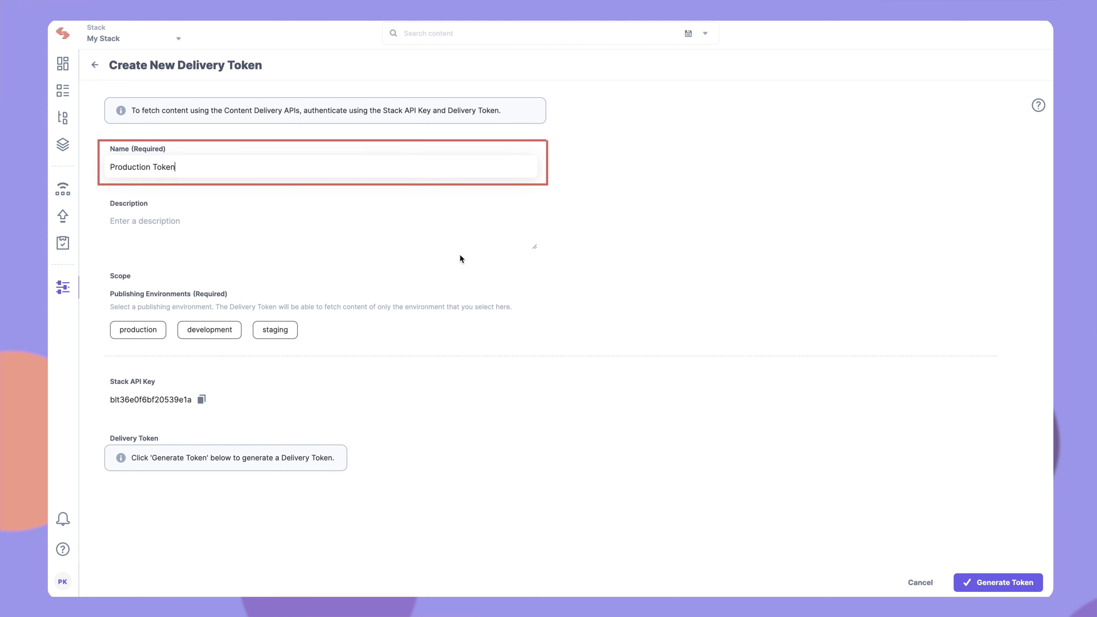
pyautogui.write('This token is for the production environment')
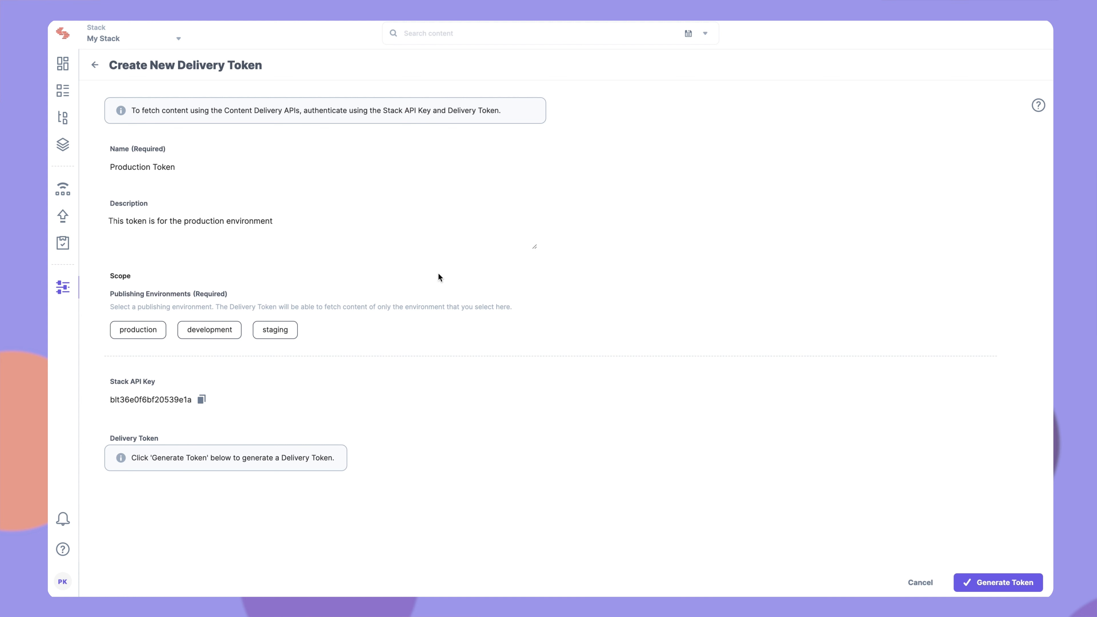
pyautogui.click(137, 330)
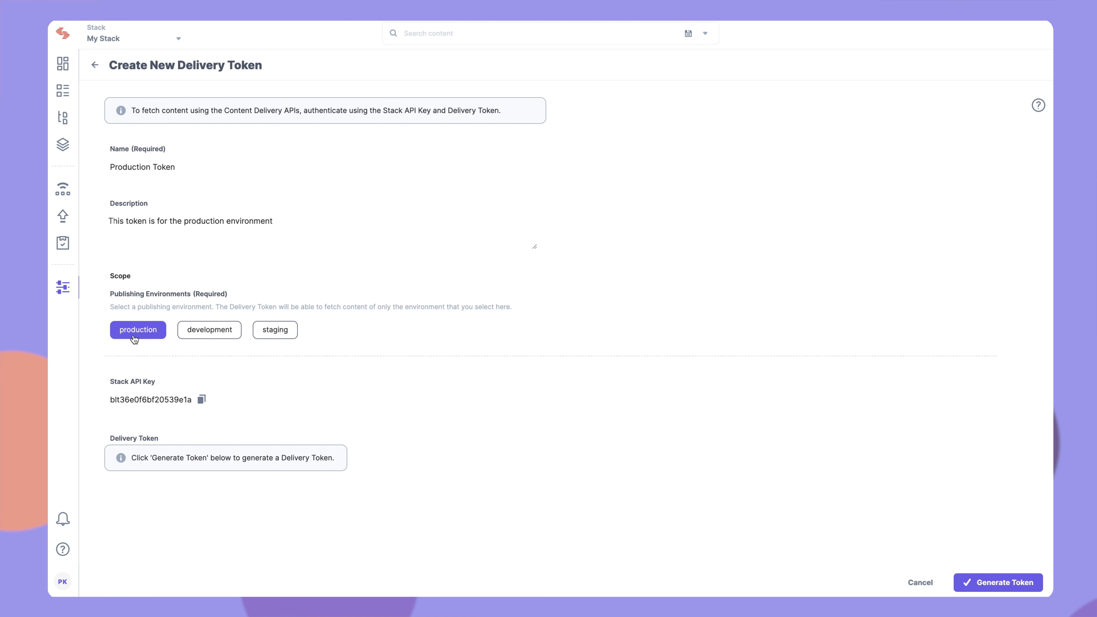
pyautogui.moveTo(683, 499)
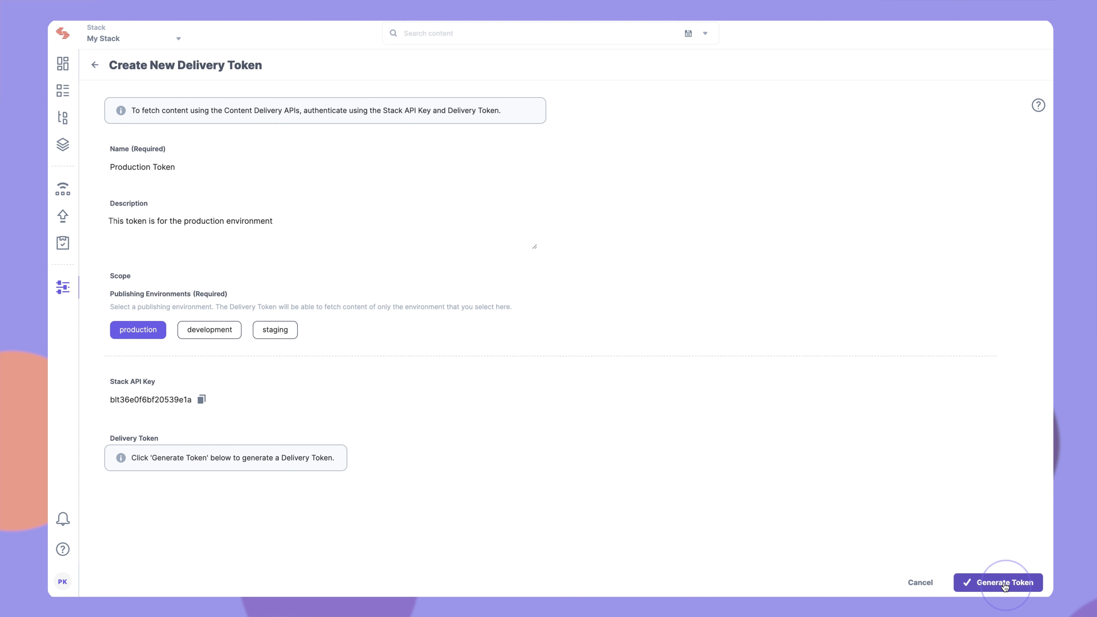
# Generate the Production Token so its delivery token value is issued.
pyautogui.click(998, 583)
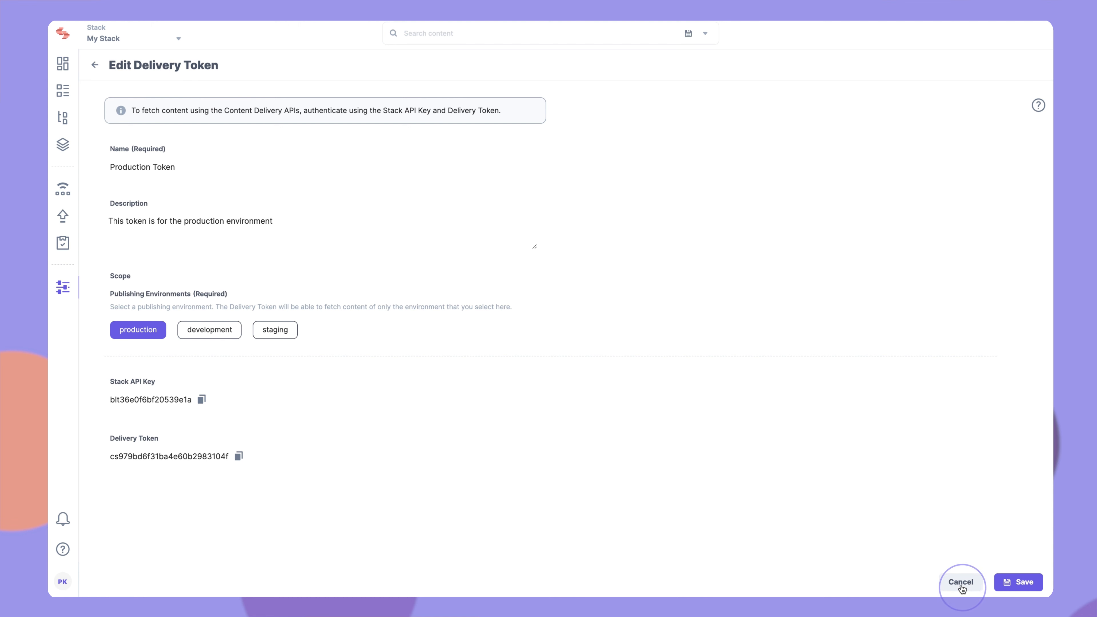
# Return to the Tokens list, now showing Production Token for production.
pyautogui.click(961, 582)
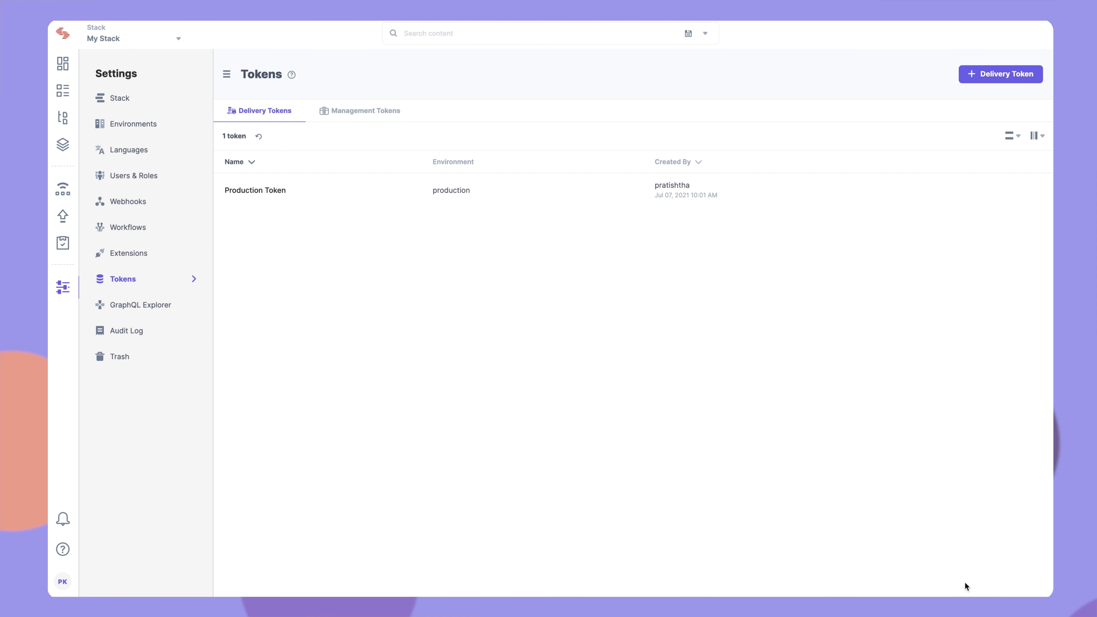
pyautogui.moveTo(696, 306)
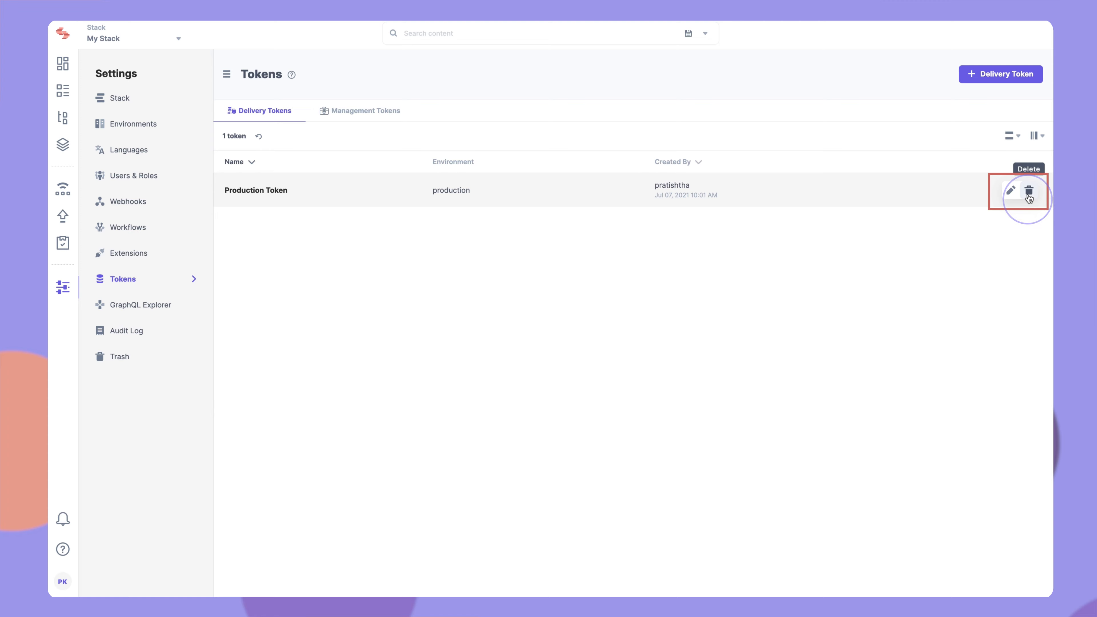
# Delete Production Token, confirming by typing 'Token' in the delete dialog.
pyautogui.click(1029, 191)
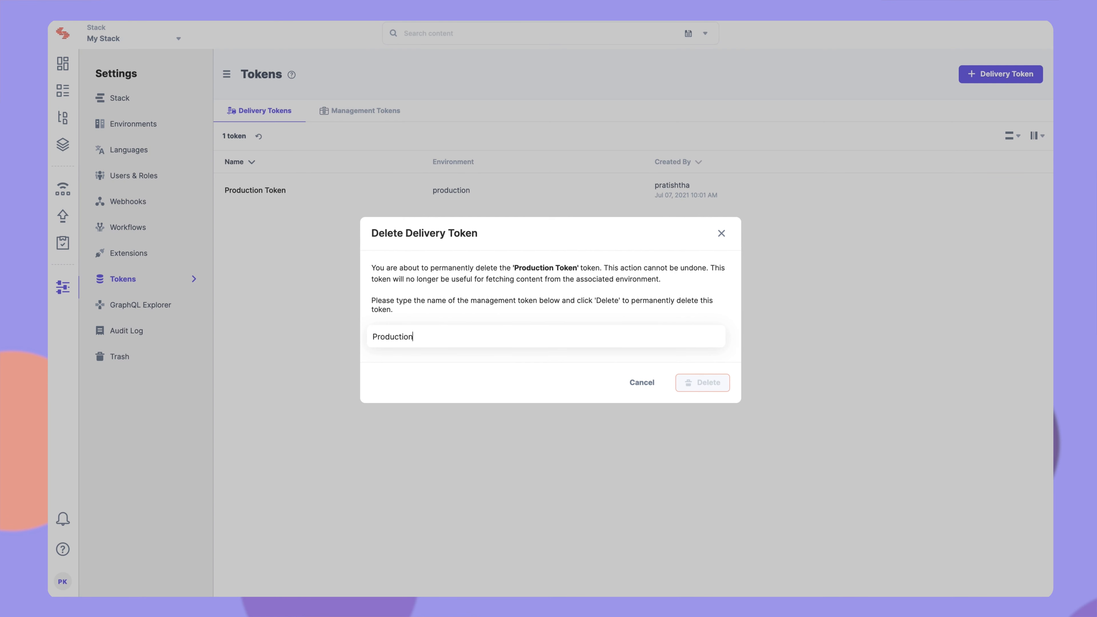
pyautogui.write('Token')
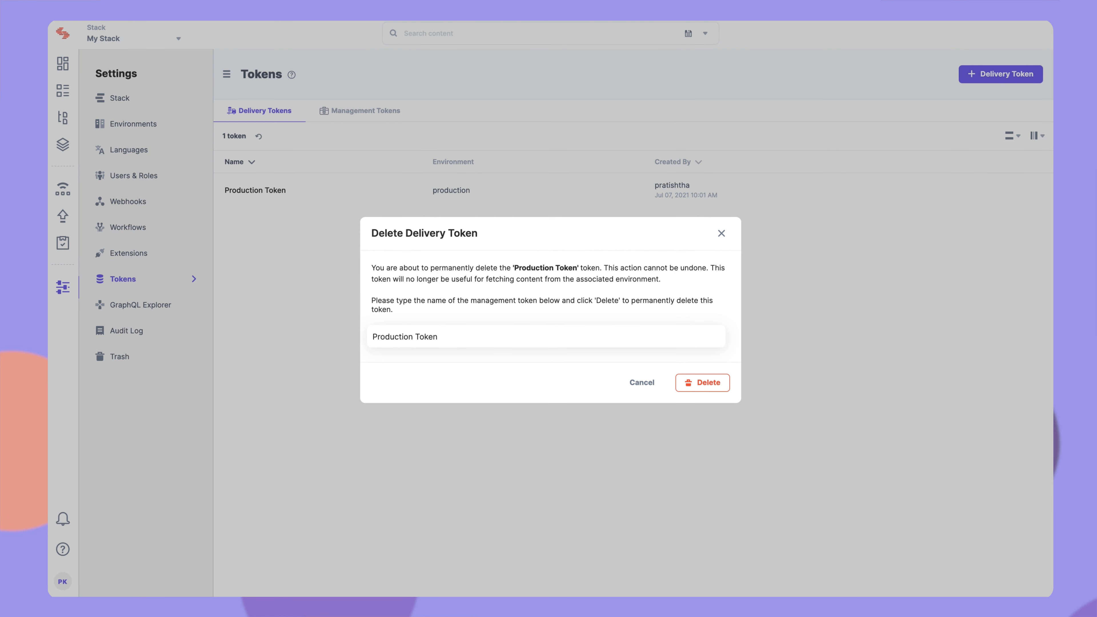
pyautogui.click(701, 382)
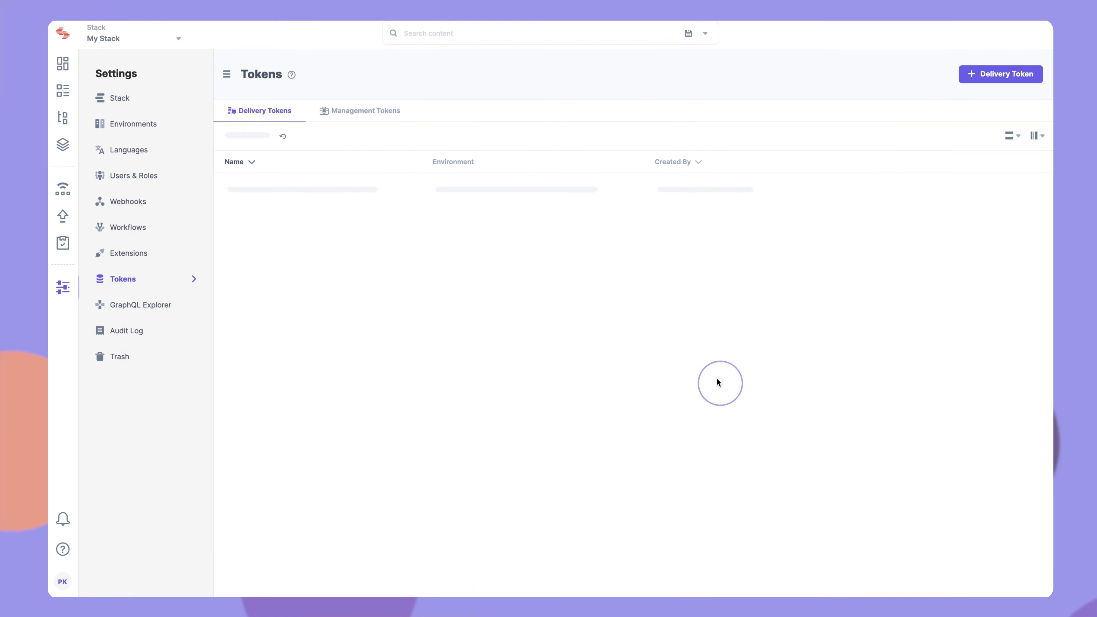